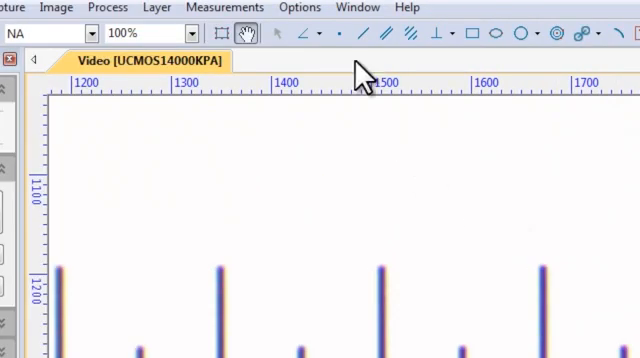
# - Bring up the Calibrate dialog from the Options menu
pyautogui.click(300, 8)
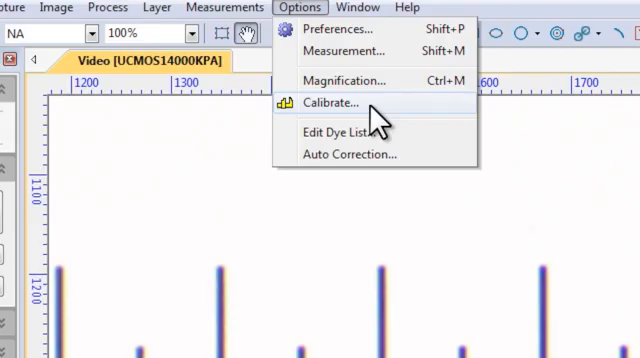
pyautogui.click(332, 102)
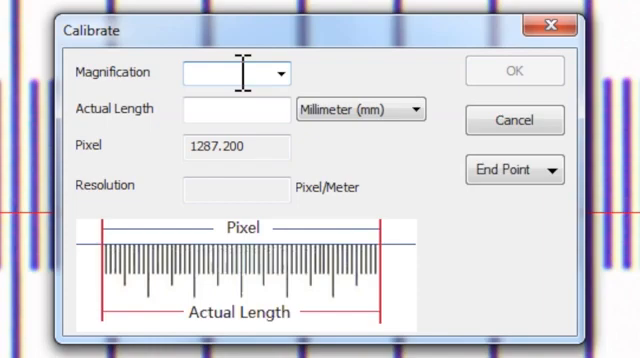
# - Name the calibration 4x OXJS500 with an actual length of 1 millimetre
pyautogui.write('4x OX')
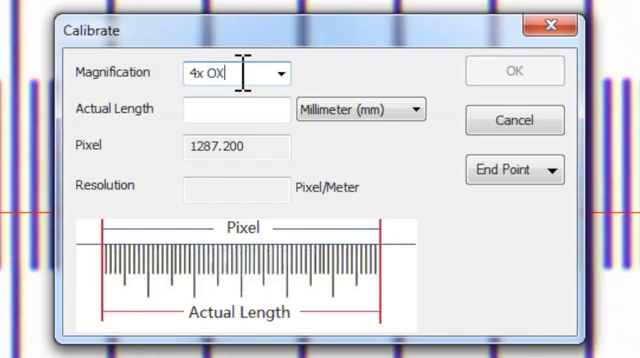
pyautogui.write('JS500')
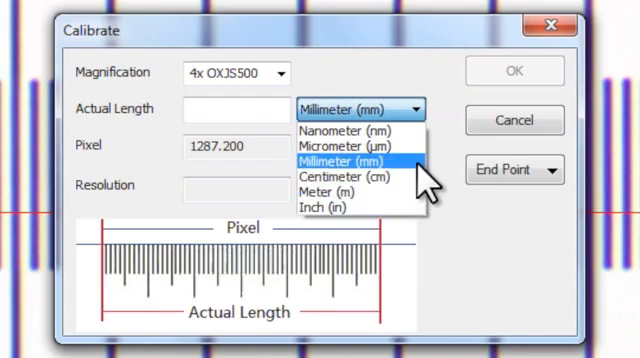
pyautogui.click(348, 158)
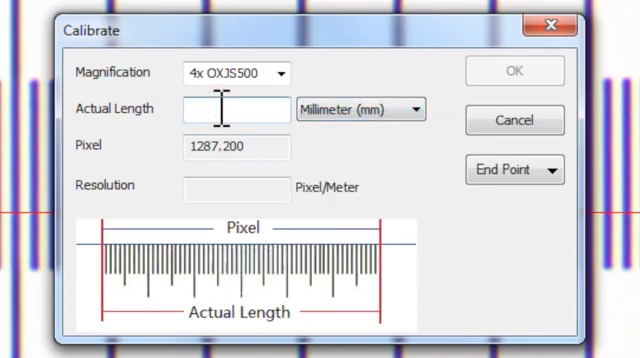
pyautogui.write('1')
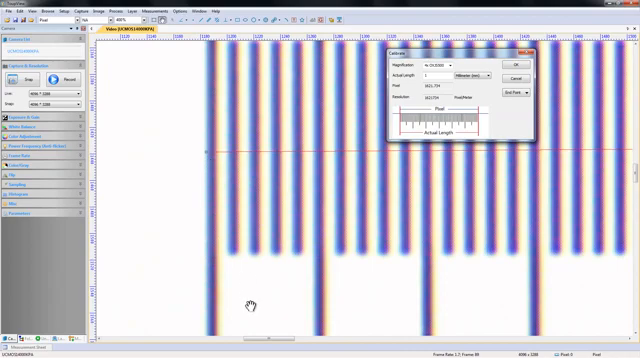
# - Span the calibration line over 1 mm of the micrometer divisions and confirm
pyautogui.moveTo(258, 332); pyautogui.dragTo(296, 332)
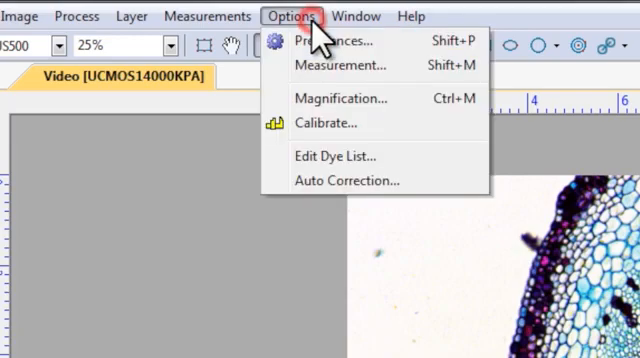
pyautogui.moveTo(340, 100)
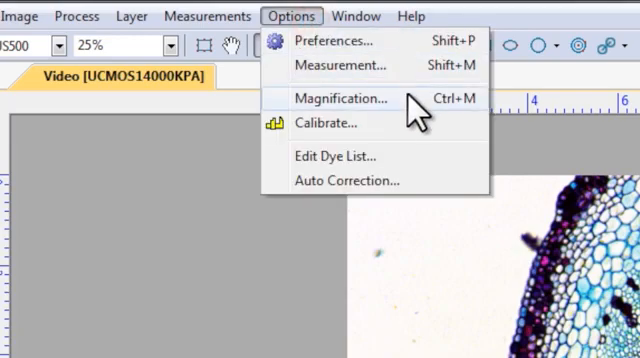
# - Assign the 4x OXJS500 magnification to the plant section image
pyautogui.click(342, 98)
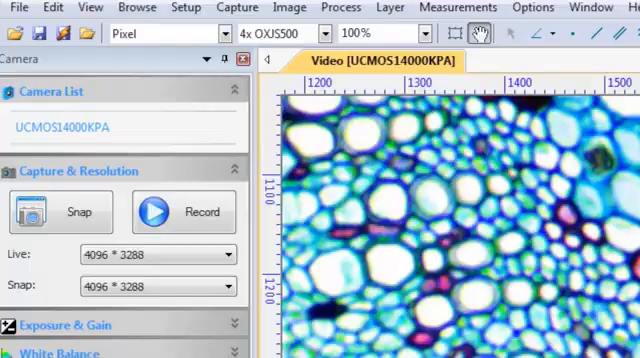
# - Set measurement units to nanometres and zoom to 25% to view the whole section
pyautogui.click(224, 34)
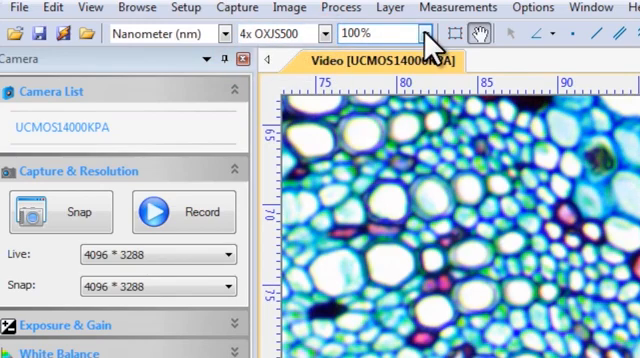
pyautogui.click(428, 32)
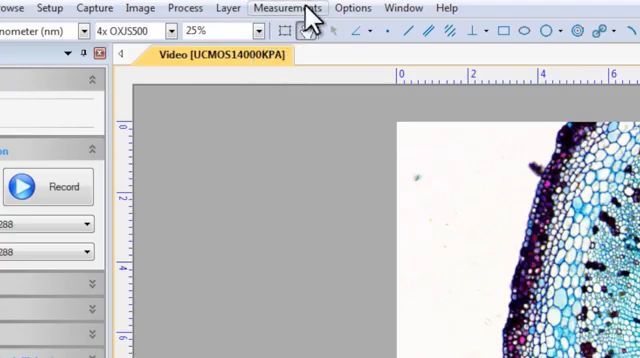
# - Place a 1 mm scale bar on the section image via Measurements > Scale Bar
pyautogui.click(288, 8)
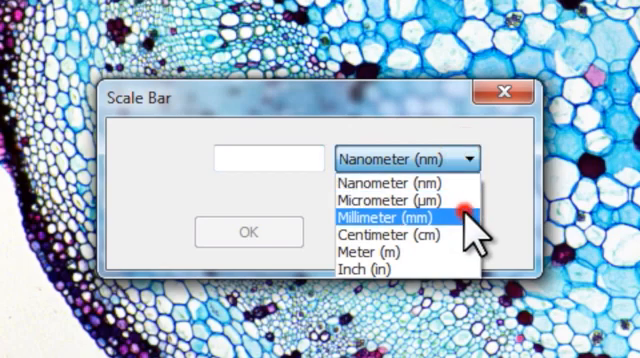
pyautogui.click(400, 216)
pyautogui.write('1')
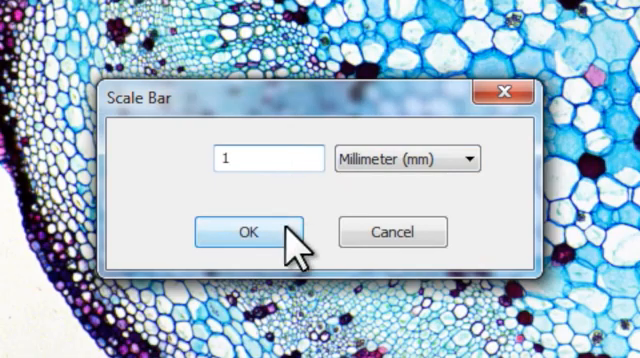
pyautogui.click(248, 232)
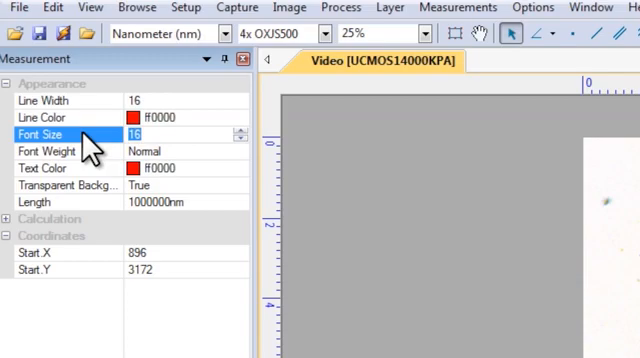
# - Set the scale bar label font size to 70 and apply it
pyautogui.write('70')
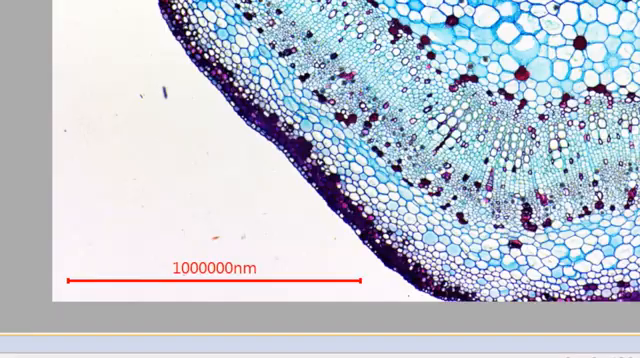
pyautogui.click(12, 8)
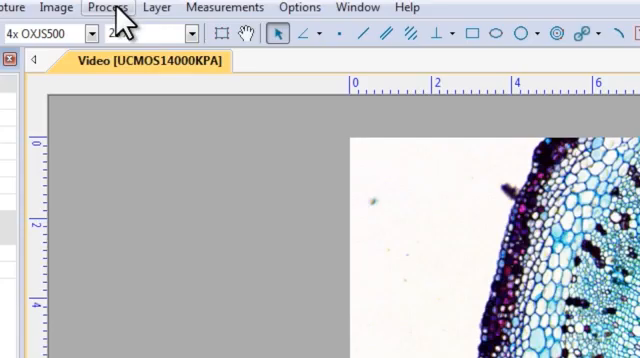
# - Merge the scale bar into a new image from the Layer menu
pyautogui.click(156, 8)
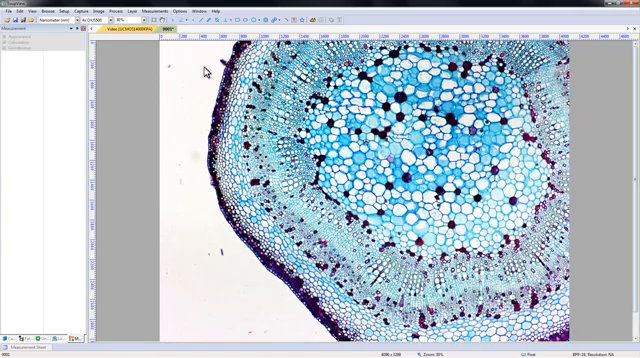
# - Save the merged image with its scale bar under a new name via Save As
pyautogui.click(10, 8)
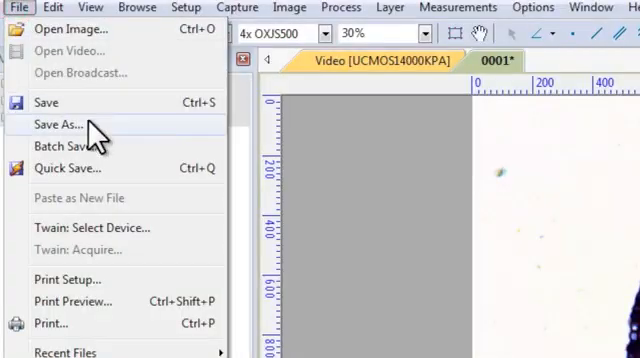
pyautogui.click(60, 124)
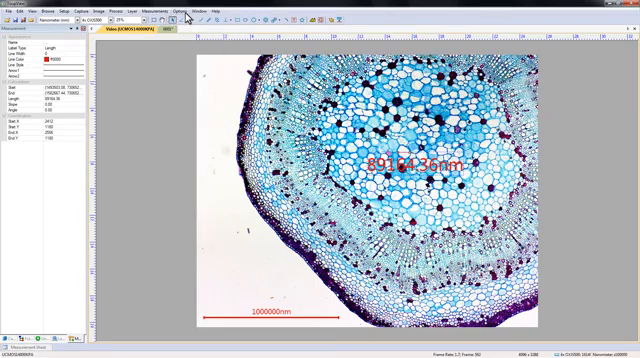
# - Enable Capture with Measurement in the Preferences capture settings
pyautogui.click(190, 12)
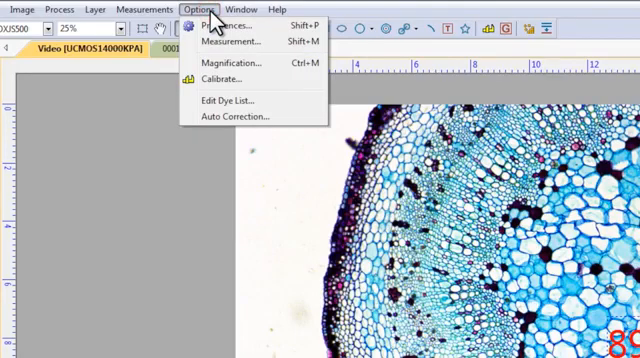
pyautogui.click(230, 24)
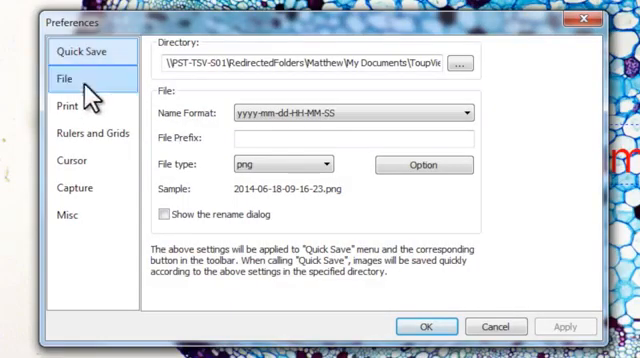
pyautogui.click(74, 188)
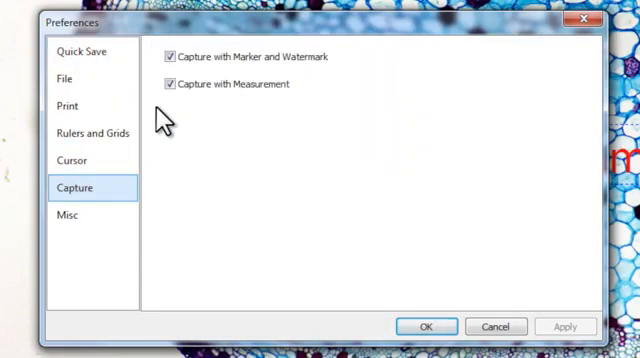
pyautogui.moveTo(496, 300)
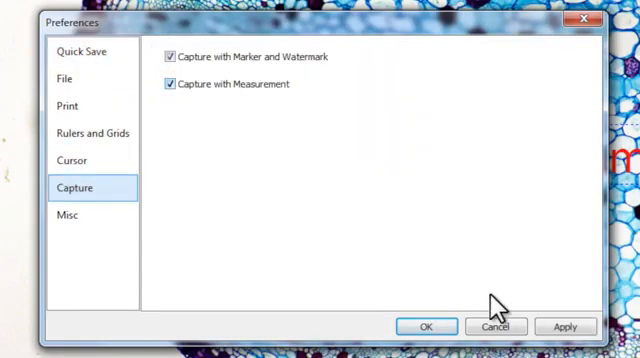